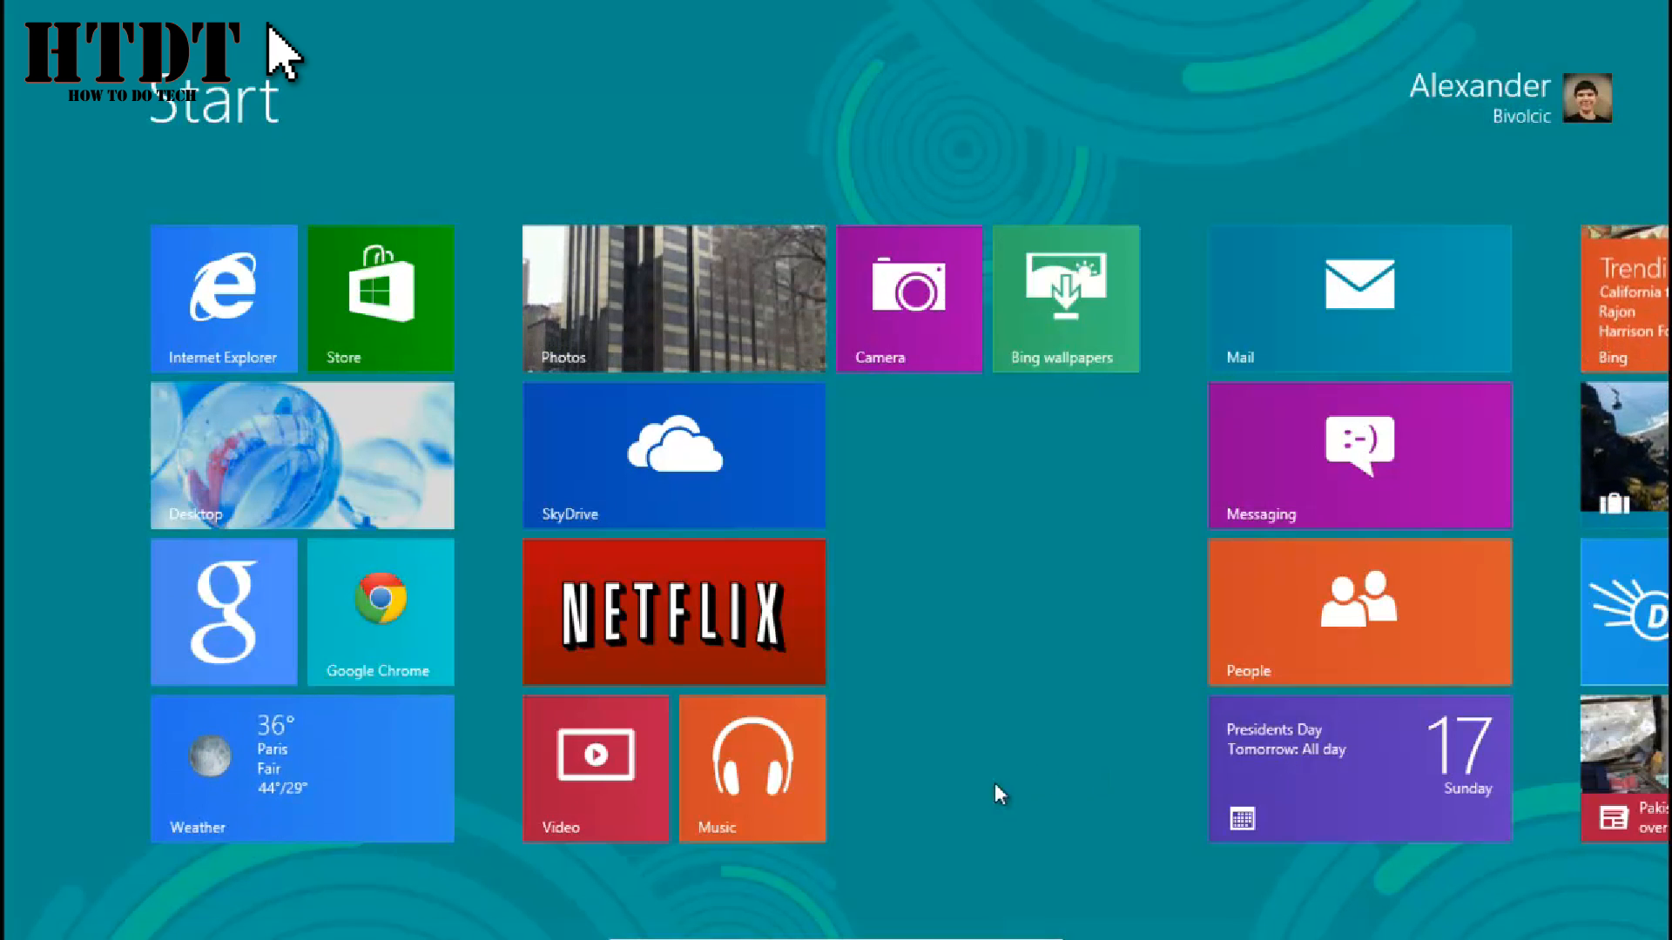
From the desktop, reach PC info via the charms Settings pane to show the System page
left_click(301, 454)
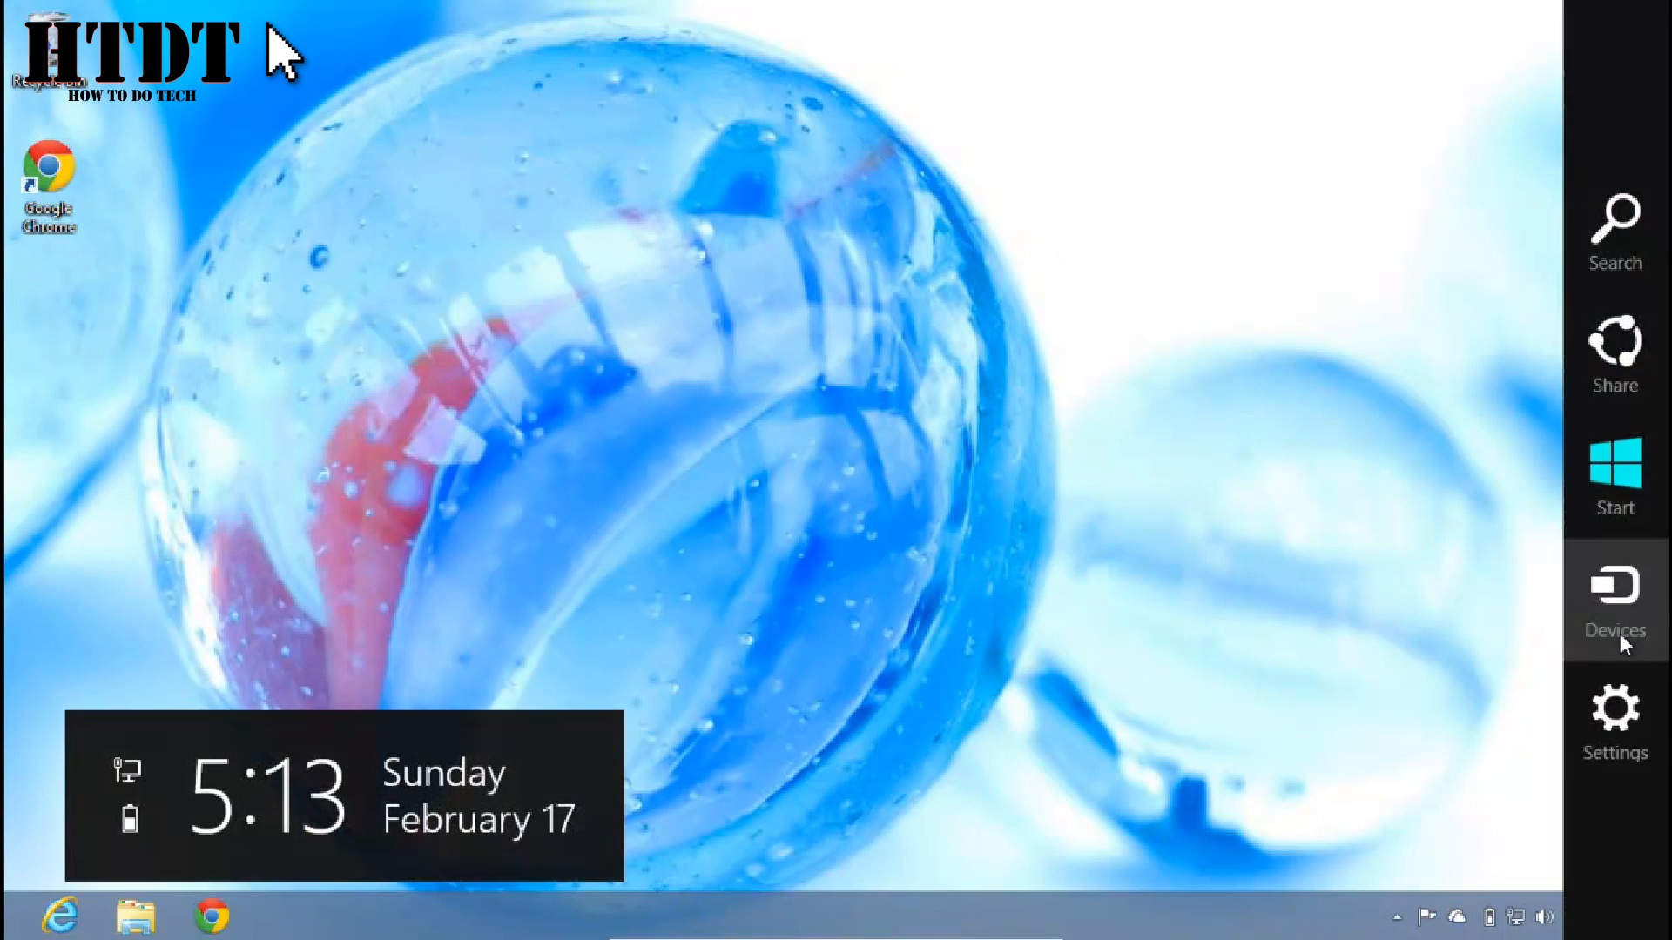
left_click(1616, 723)
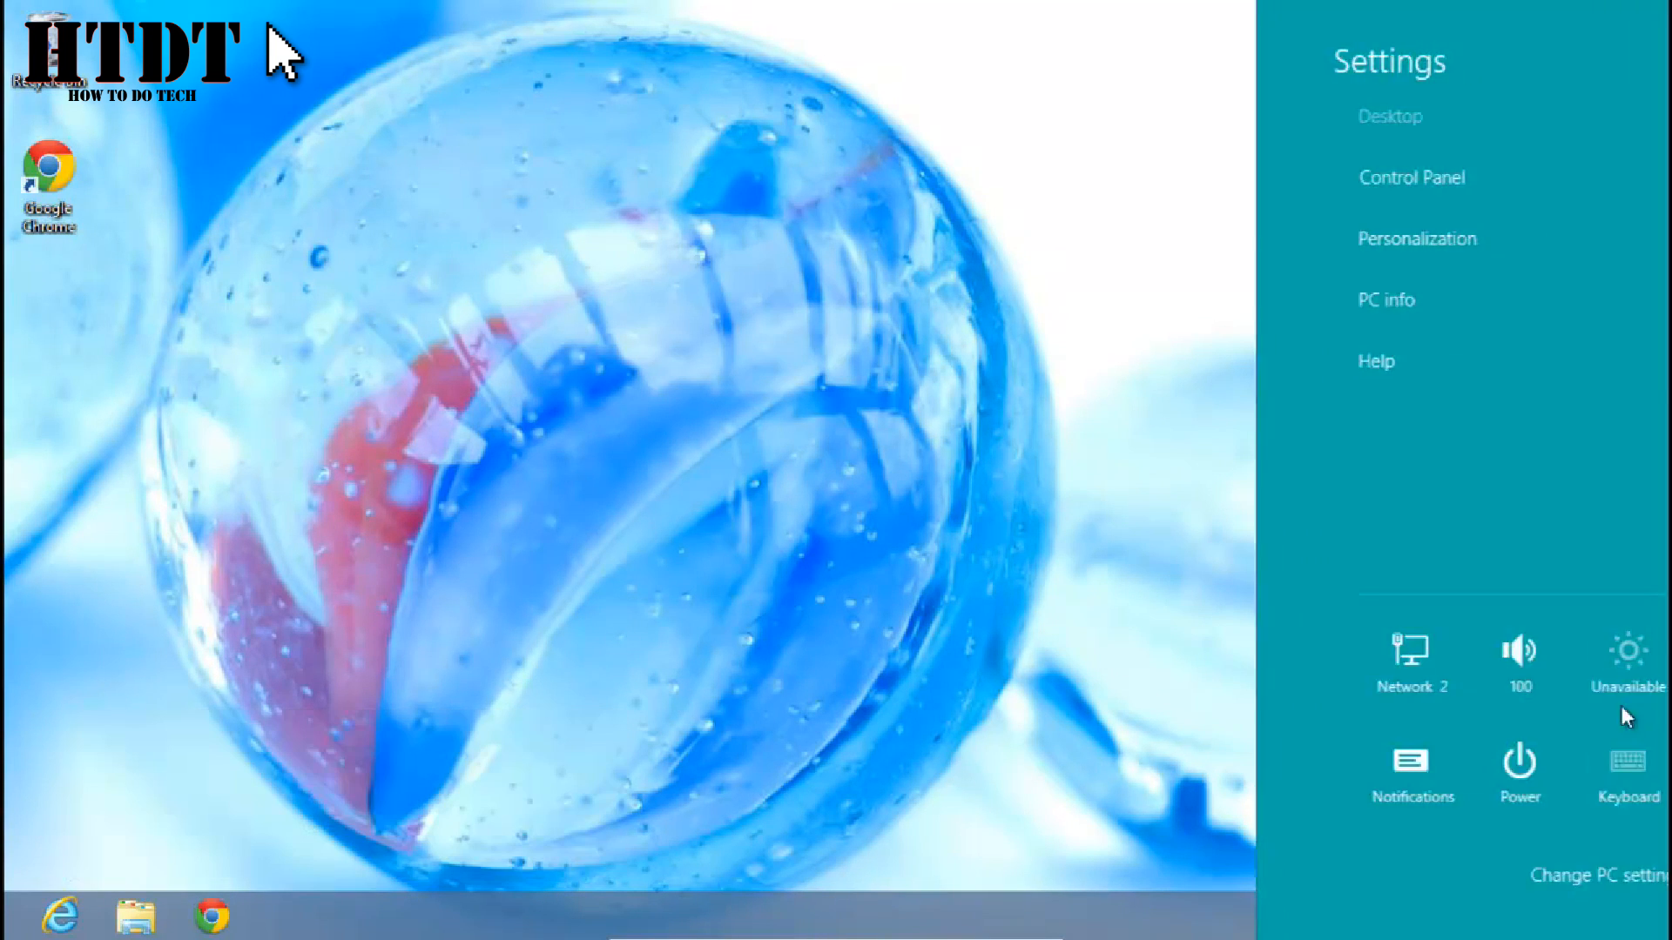
left_click(1387, 300)
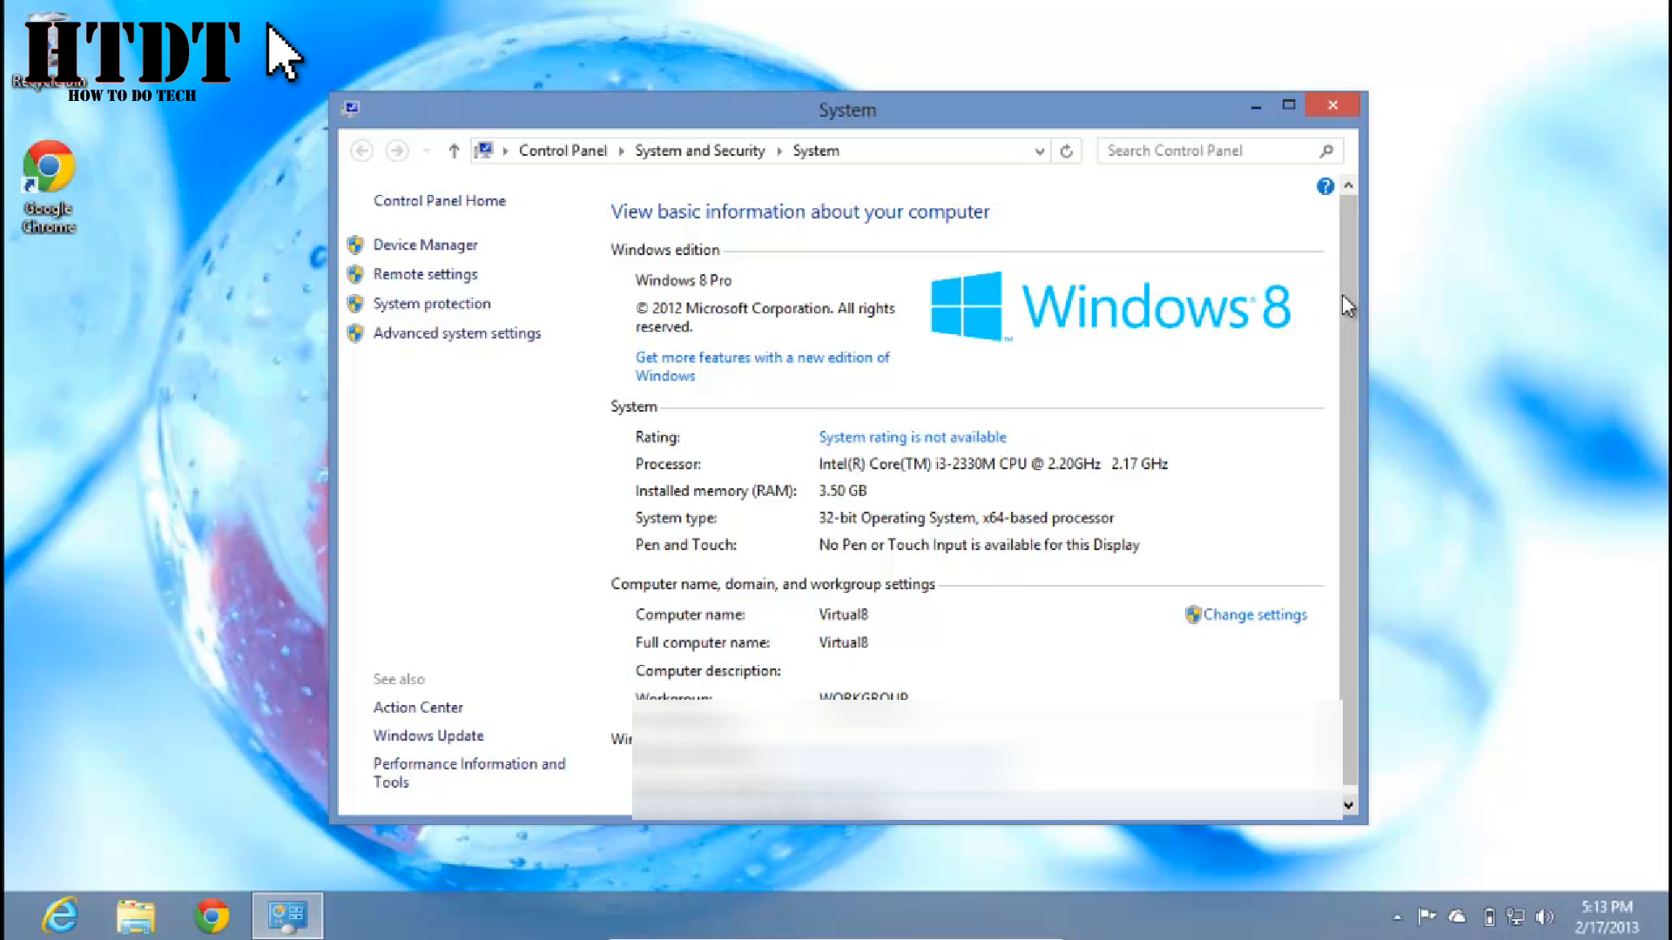
mouse_move(1129, 432)
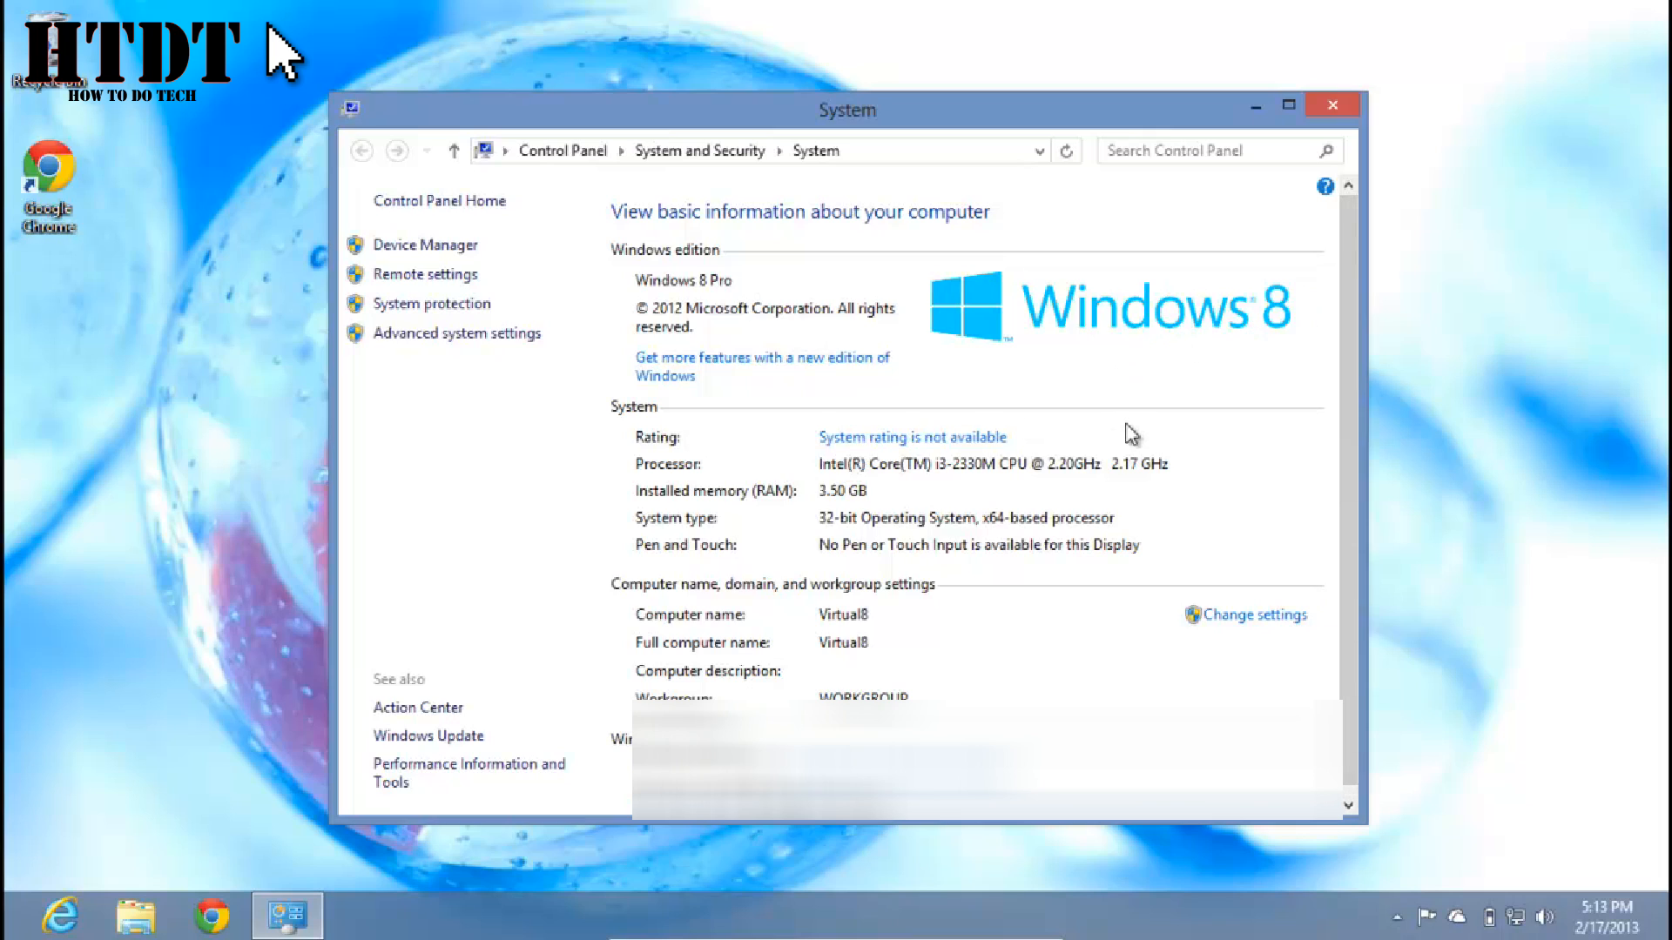
mouse_move(752, 503)
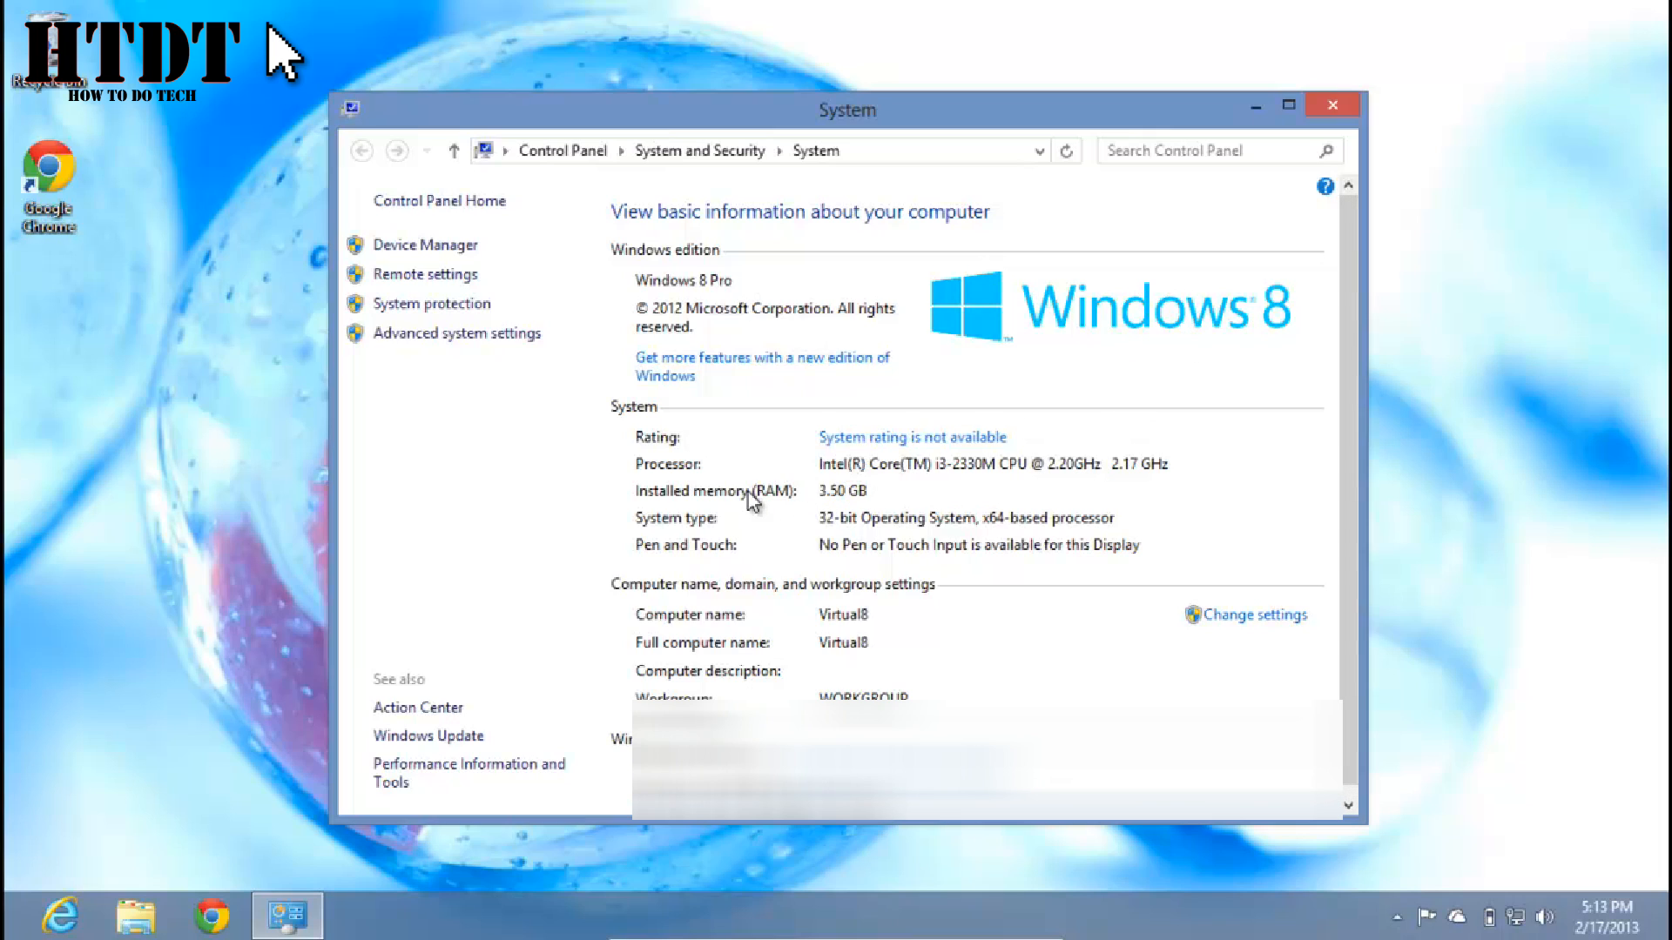
mouse_move(869, 540)
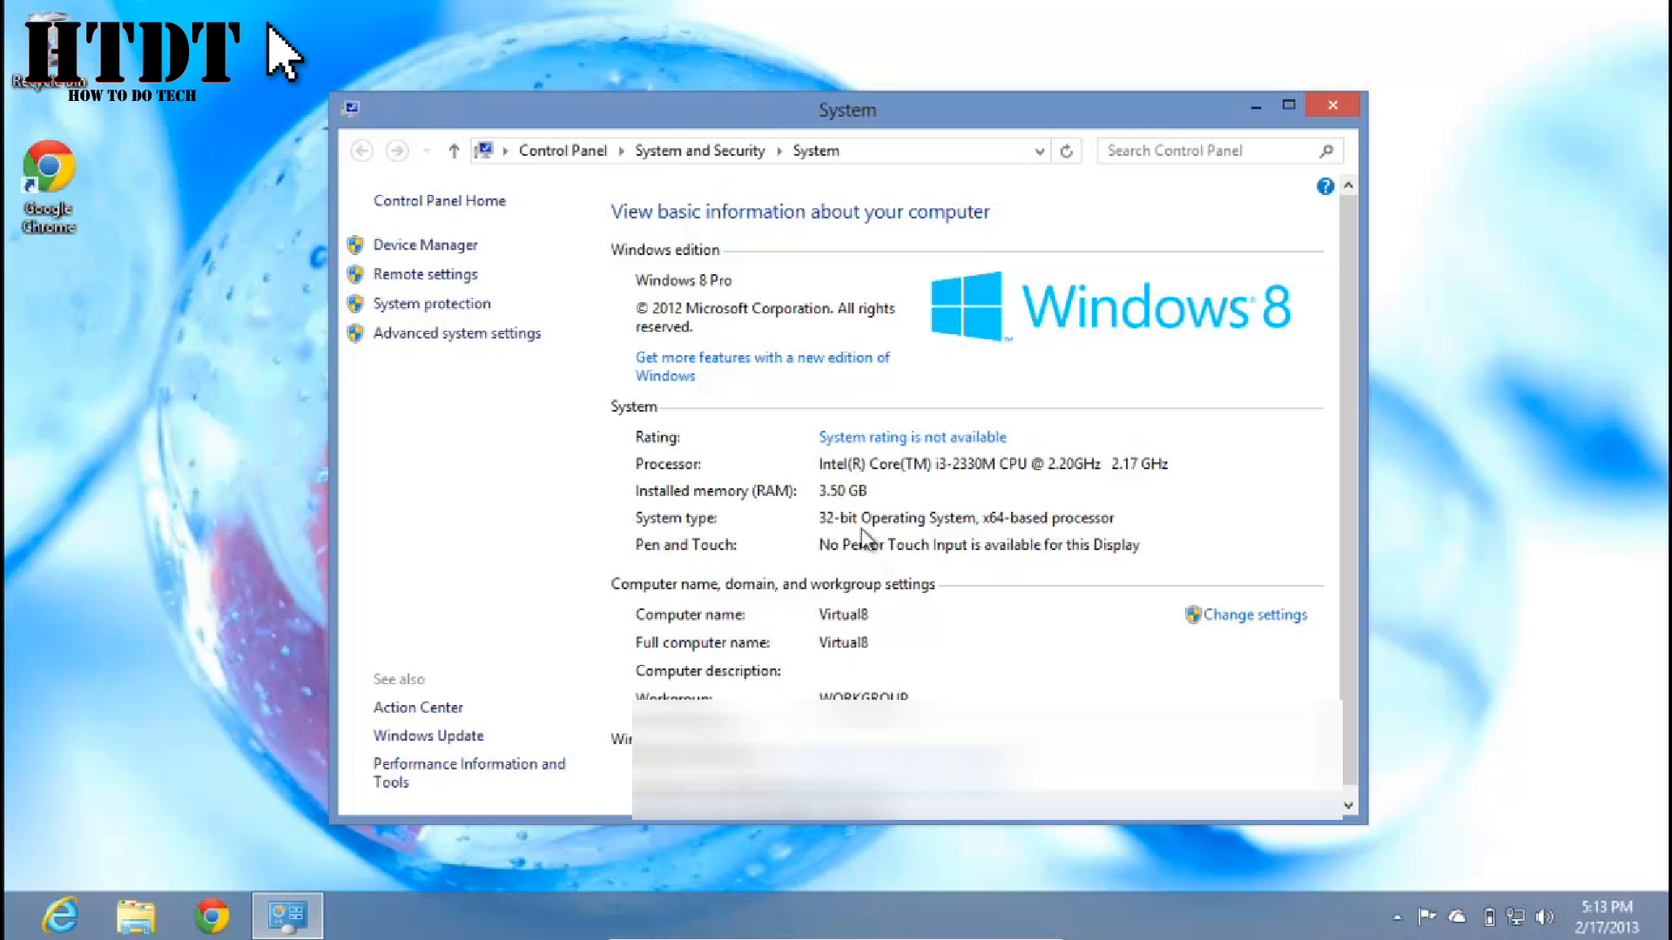
mouse_move(1011, 529)
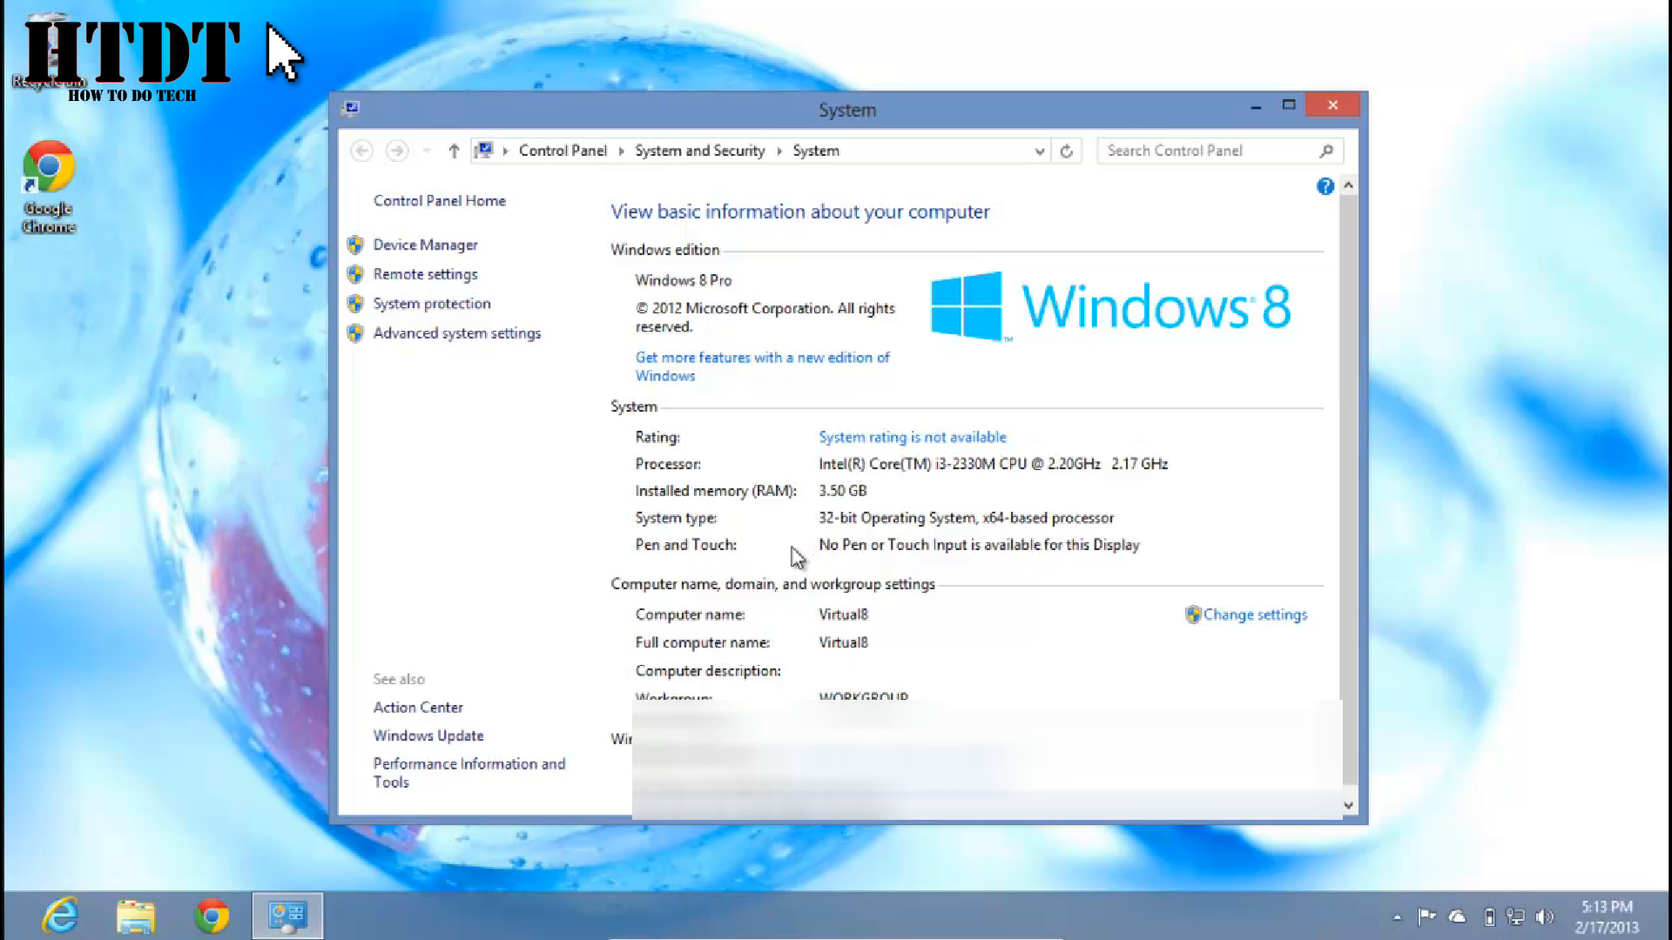
mouse_move(811, 537)
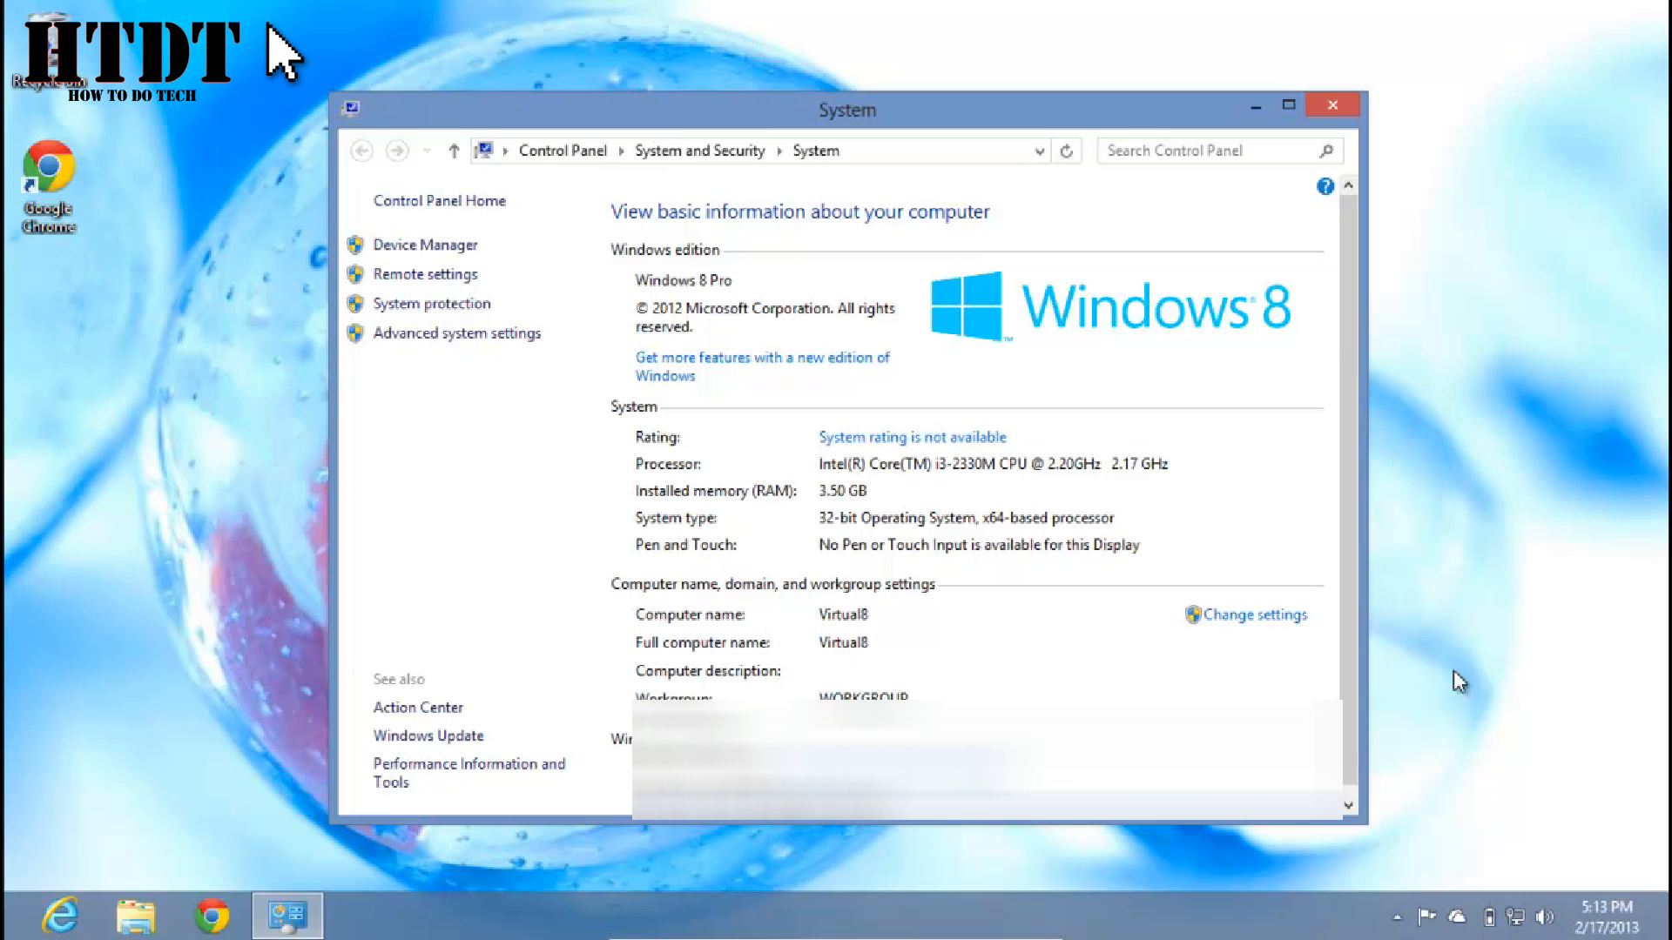
mouse_move(115, 652)
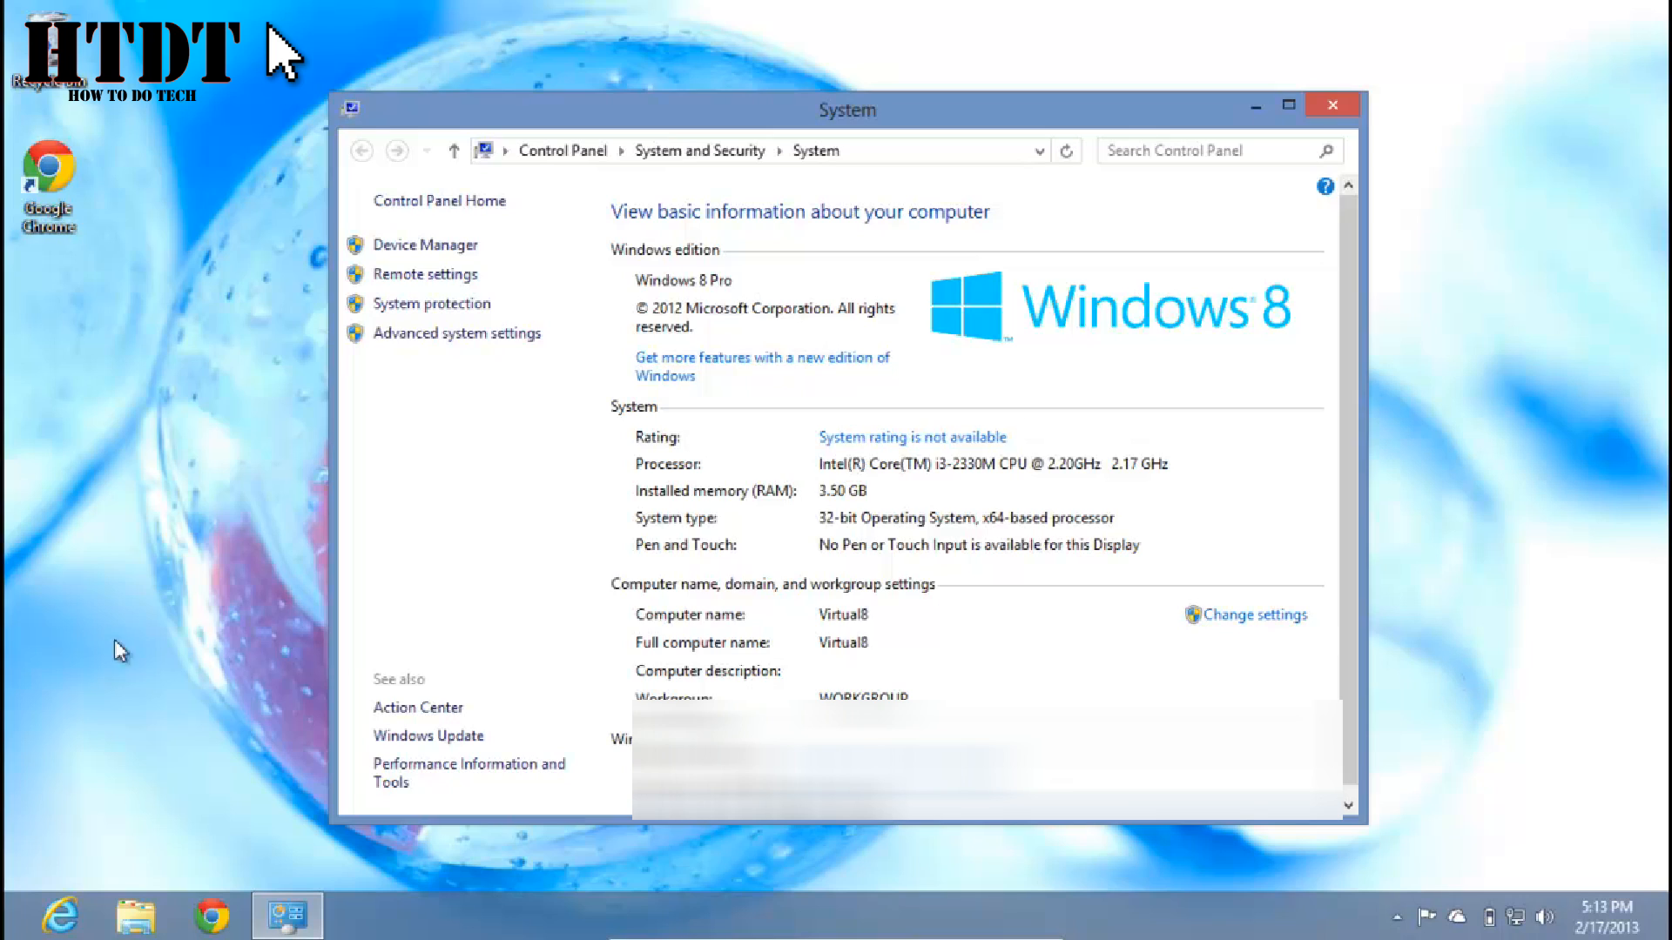